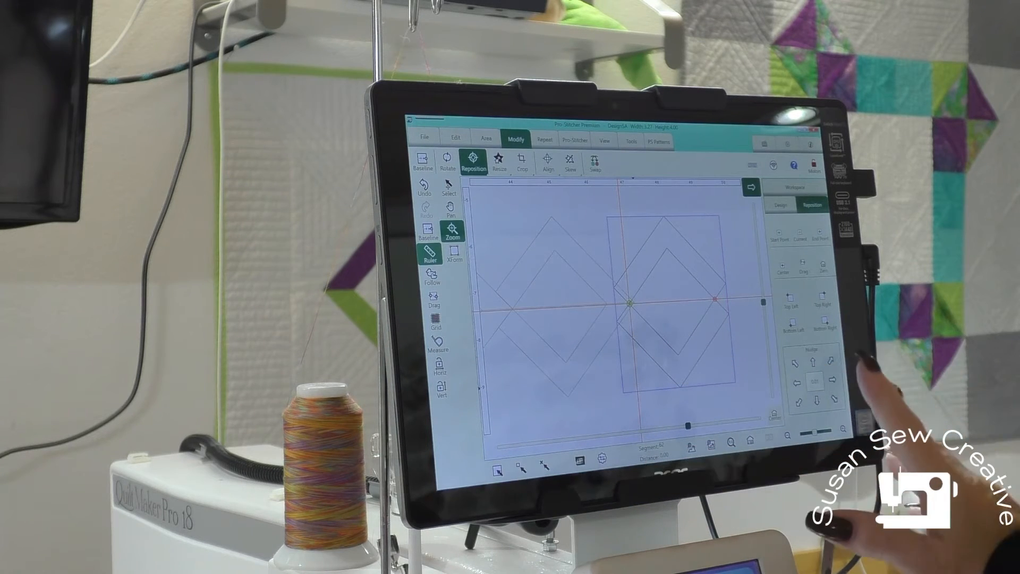
Nudge the diamond design right, up, down and right again in 0.01 steps
{"action": "left_click", "coordinate": [830, 380]}
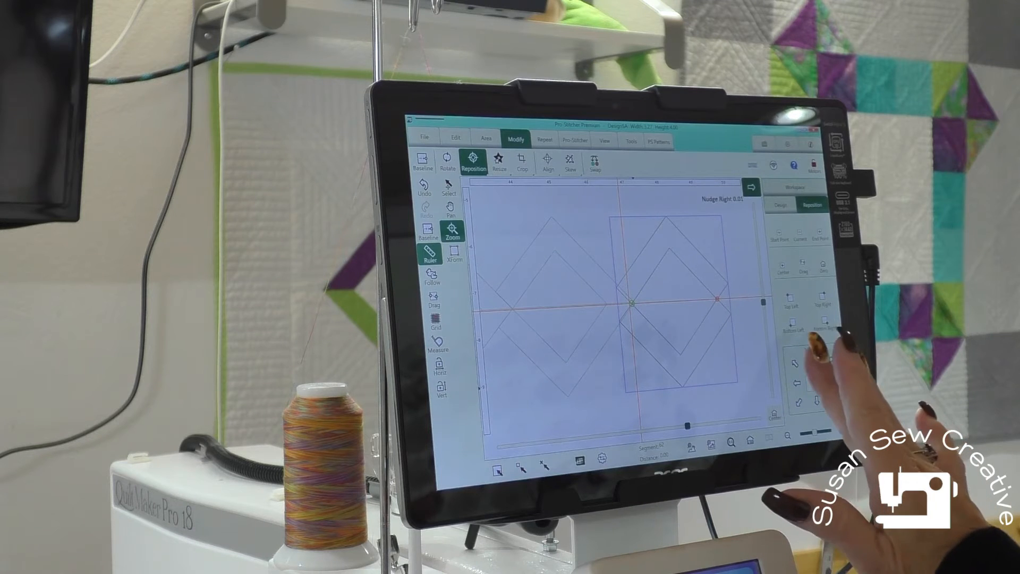
{"action": "left_click", "coordinate": [810, 363]}
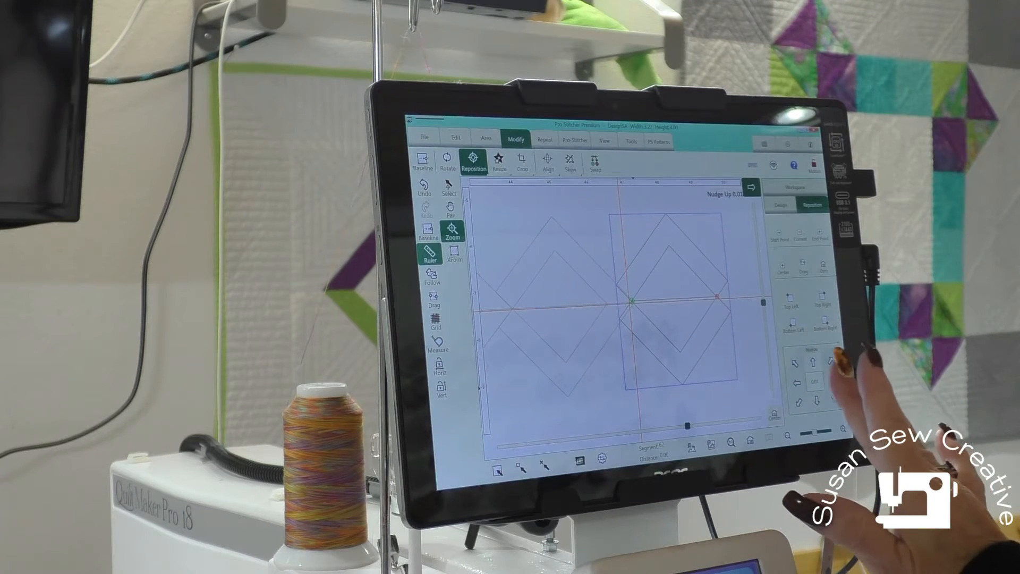
{"action": "left_click", "coordinate": [811, 401]}
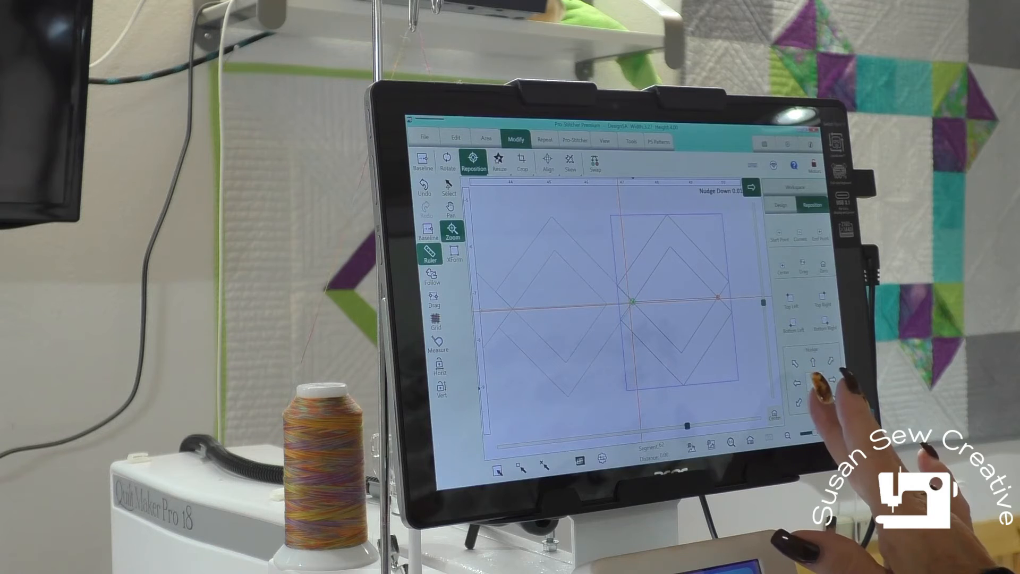
{"action": "left_click", "coordinate": [825, 381]}
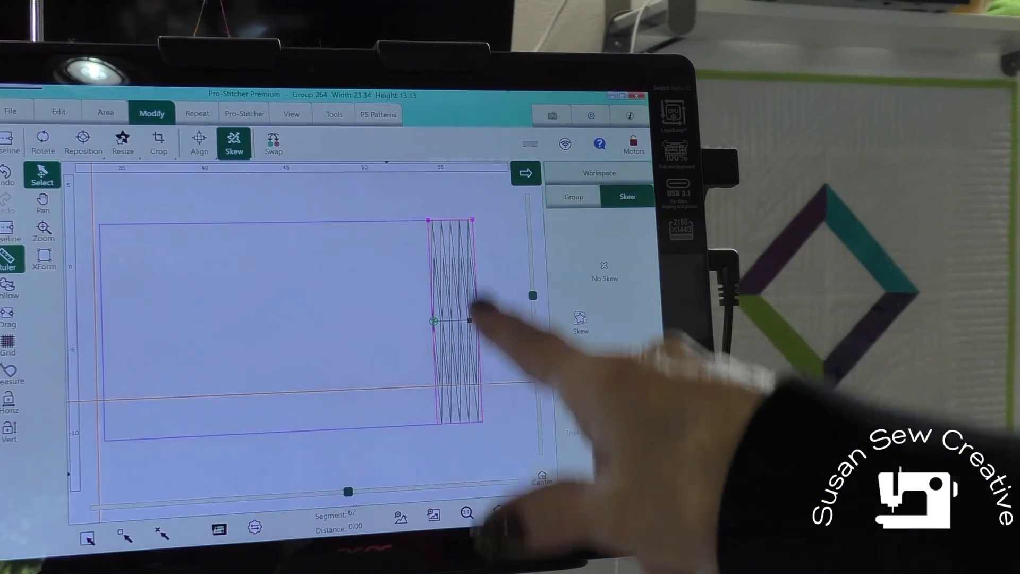
Apply Border Skew to squeeze the diamond design into the narrow border area
{"action": "left_click", "coordinate": [580, 321]}
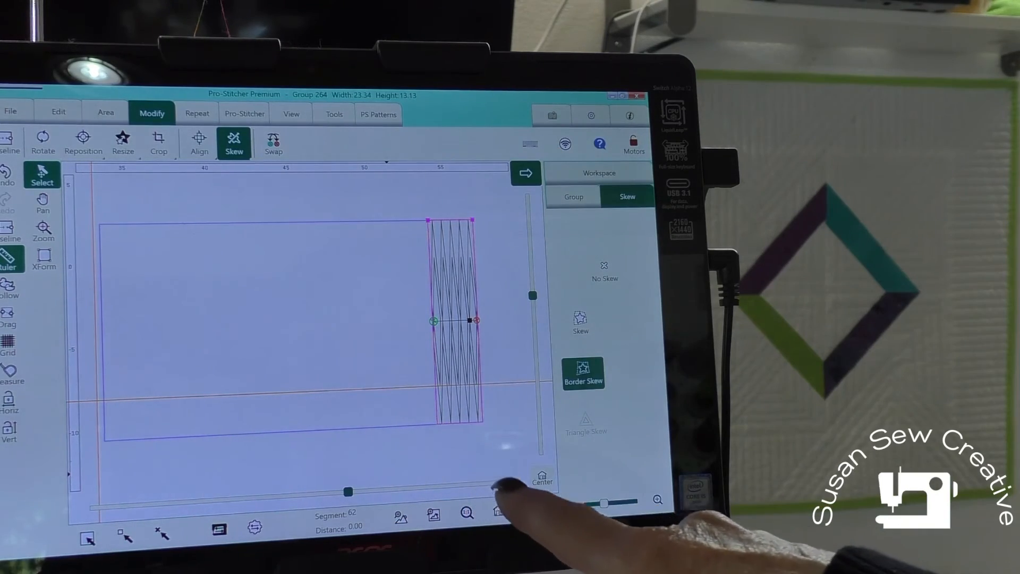
{"action": "left_click", "coordinate": [604, 271]}
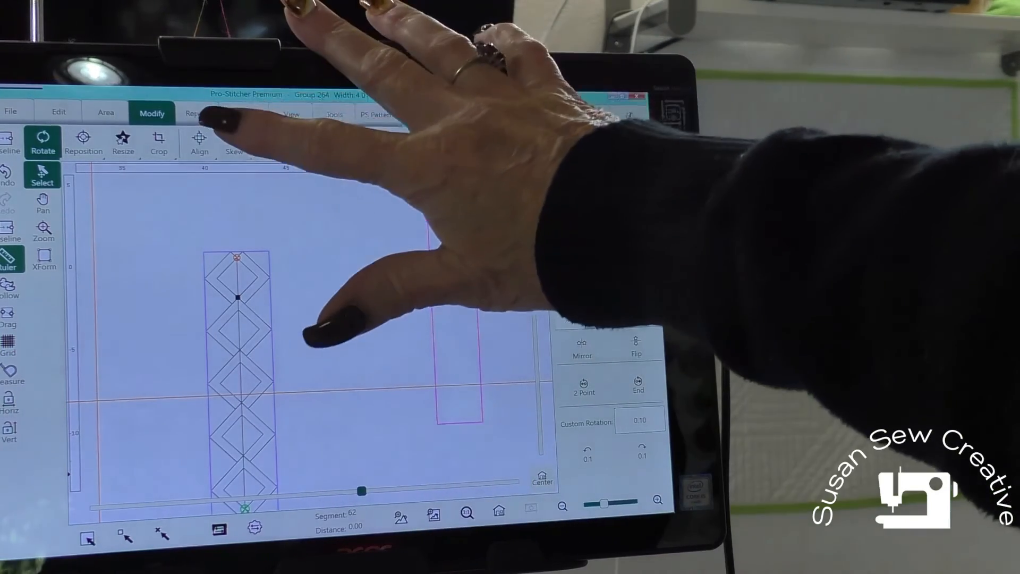
Border-skew the rotated diamond column to fill the narrow vertical border area
{"action": "left_click", "coordinate": [234, 142]}
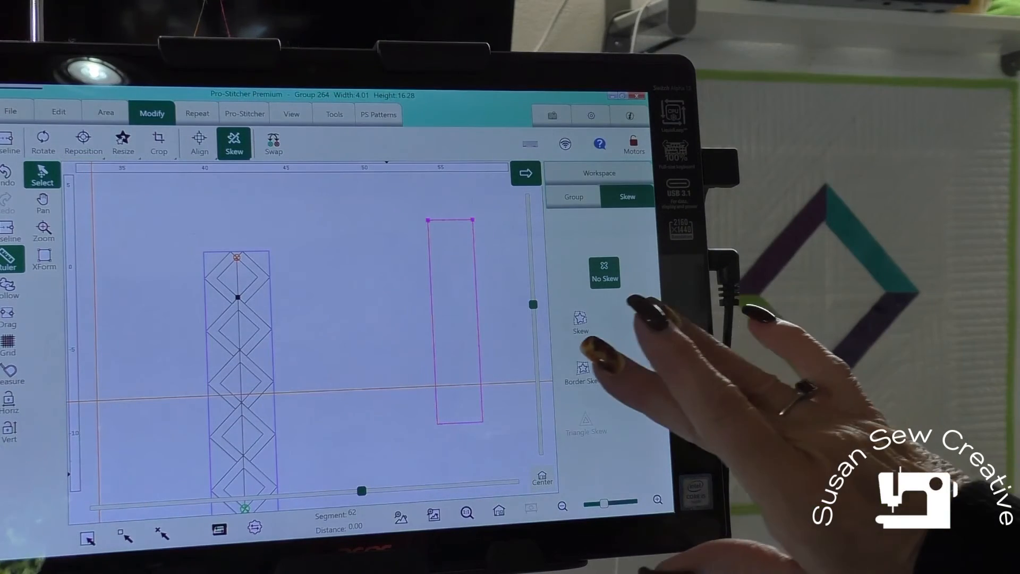
{"action": "left_click", "coordinate": [583, 371]}
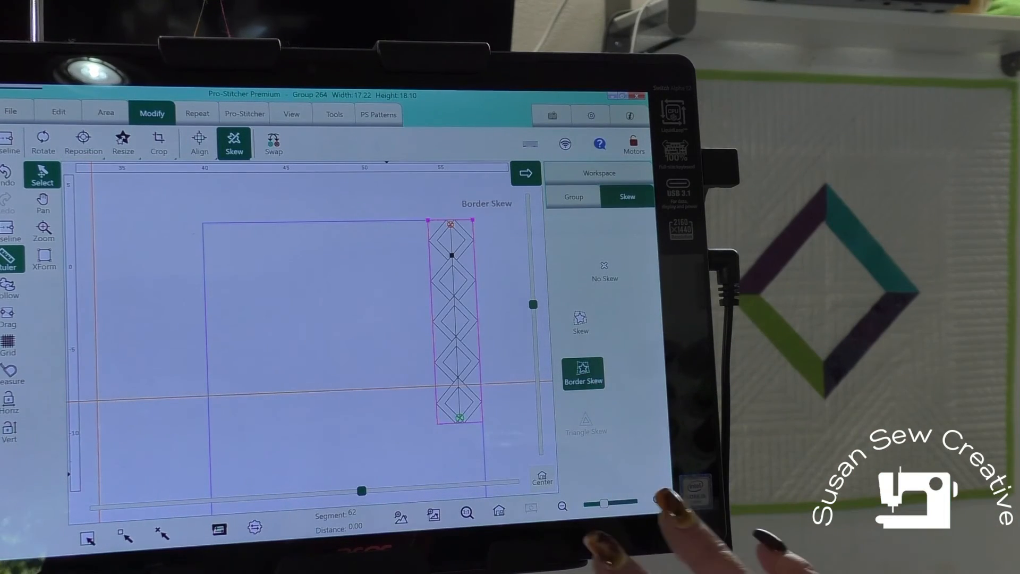